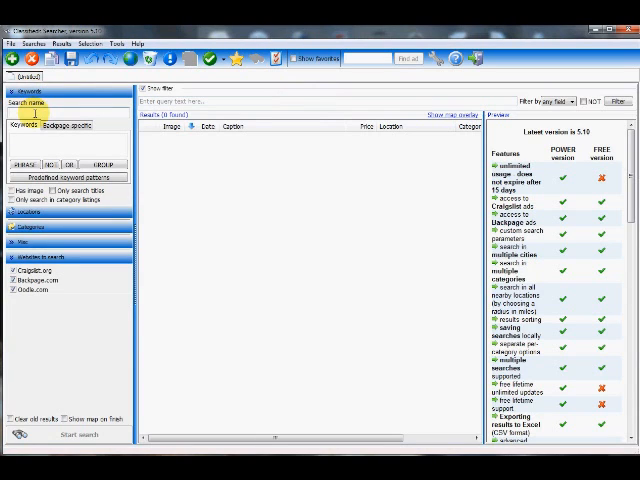
Step: Enter 'Toyota prius' as the name of the new search
text(Test search)
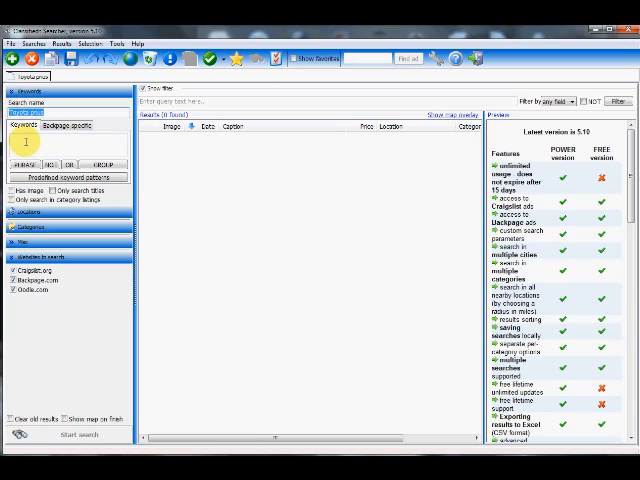
text(Toyota prius)
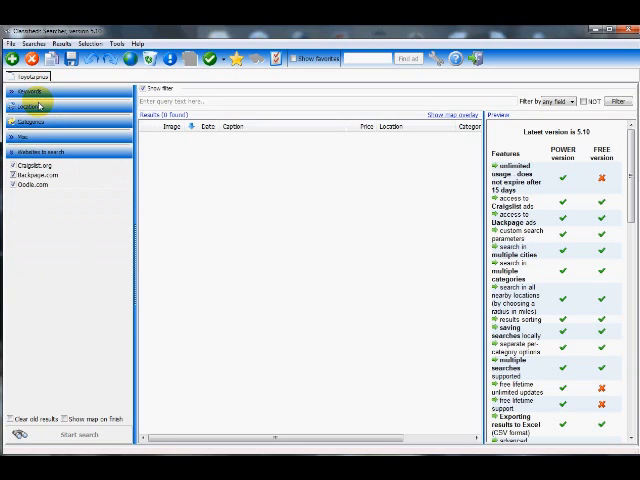
Step: Choose the 'cars & trucks - all' category under for sale
click(35, 105)
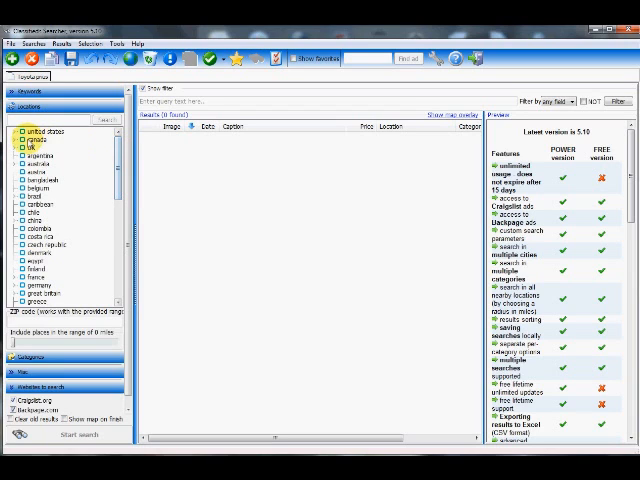
click(16, 131)
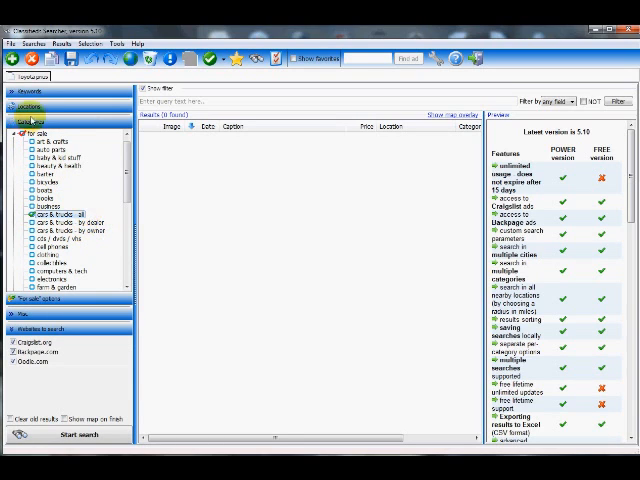
Step: Restrict the websites to search to Craigslist.org only, dropping Backpage.com and Oodle.com
click(50, 134)
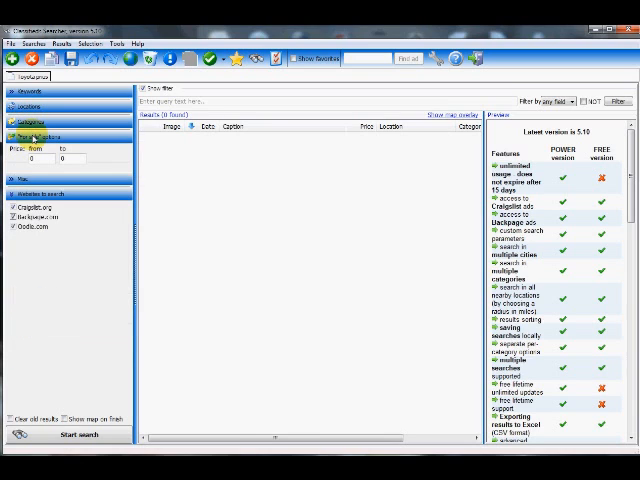
click(32, 158)
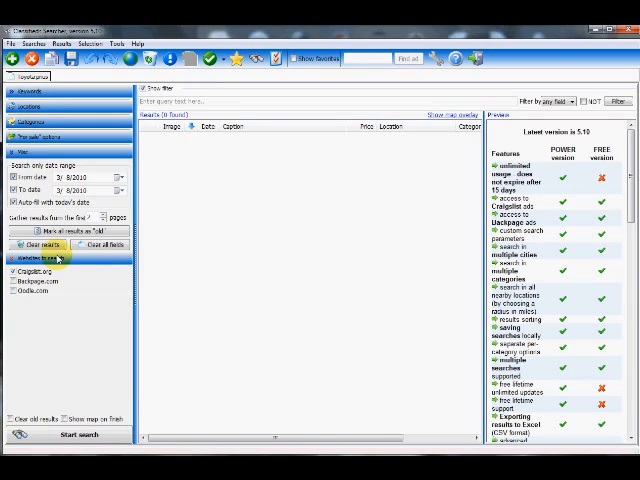
mouse_move(24, 365)
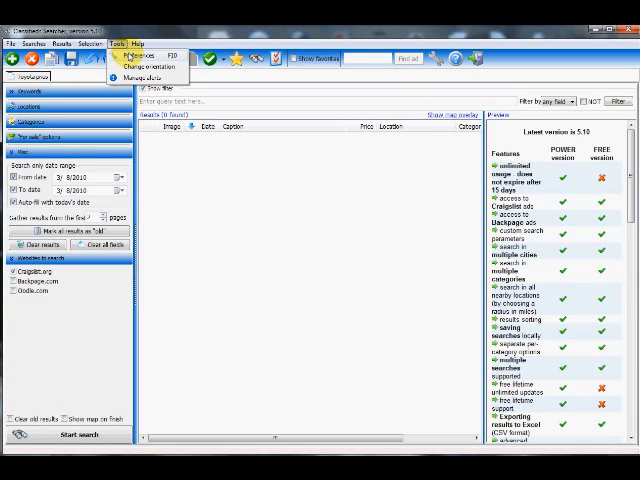
Step: Show the Notifications page of Preferences with the 15-minute check interval
click(139, 55)
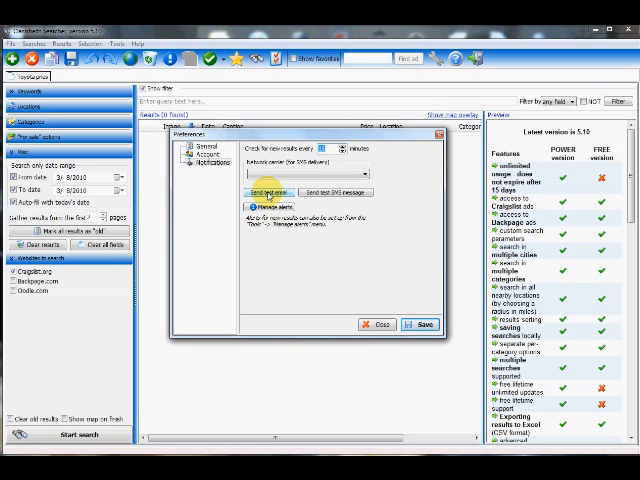
Step: In Manage alerts, enable an email alert for the Toyota prius search with all results
click(280, 205)
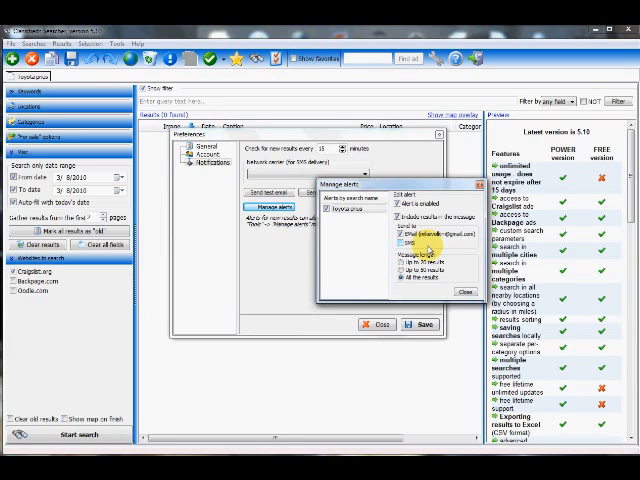
click(404, 286)
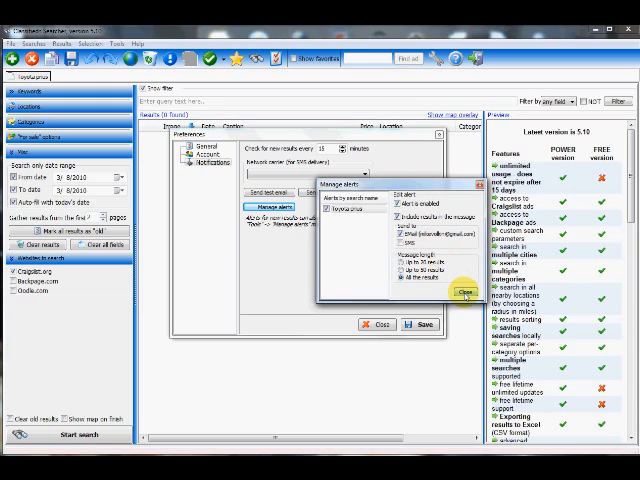
Step: Close the Manage alerts window and Preferences, returning to the search
click(464, 291)
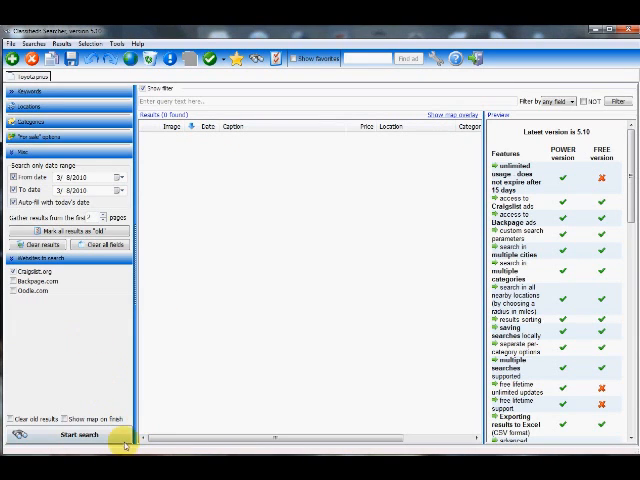
mouse_move(180, 360)
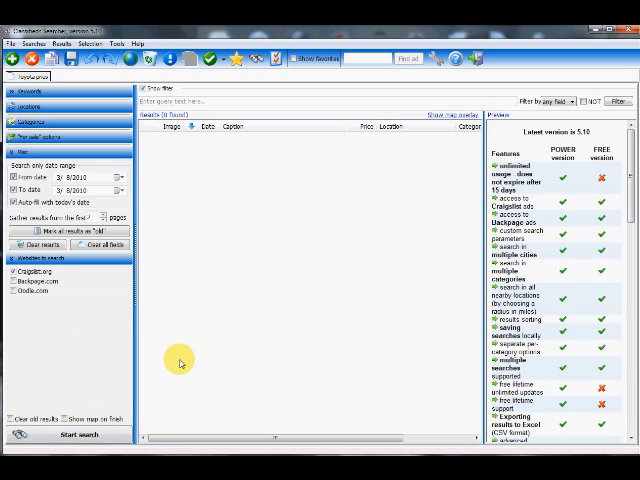